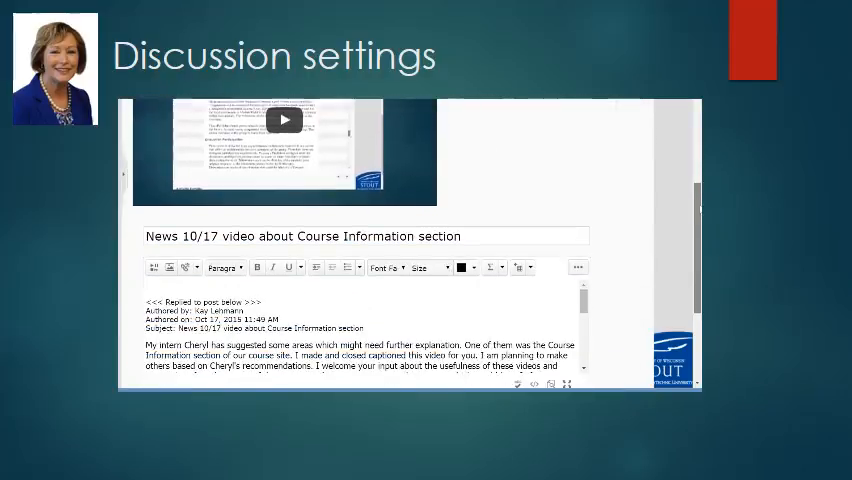
# Highlight a passage of the quoted post, then cancel the reply to return to the News 10/17 thread
pyautogui.scroll(-3)
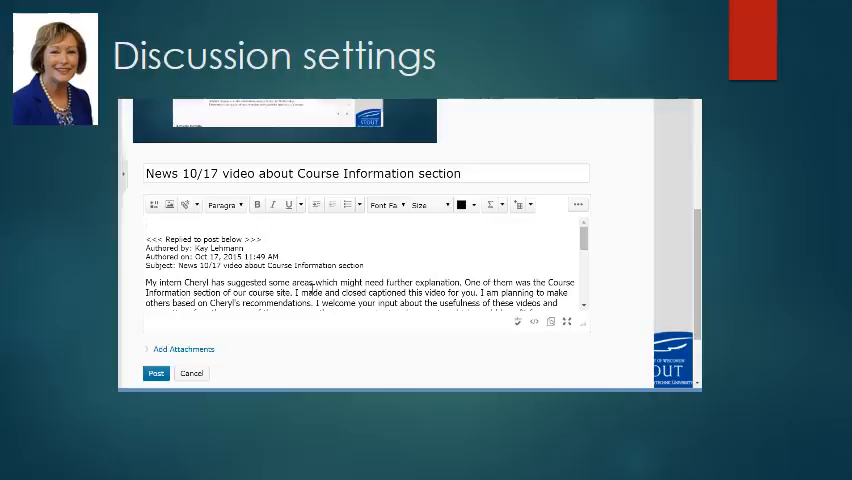
pyautogui.moveTo(296, 292); pyautogui.dragTo(310, 303)
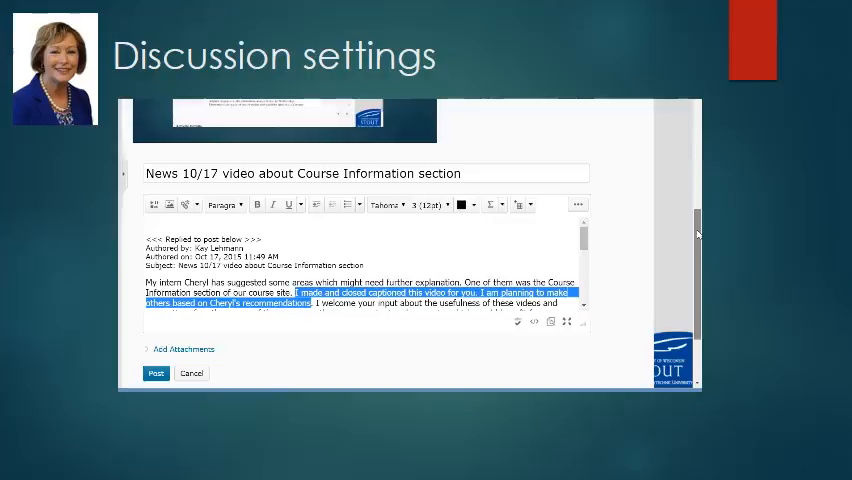
pyautogui.click(156, 372)
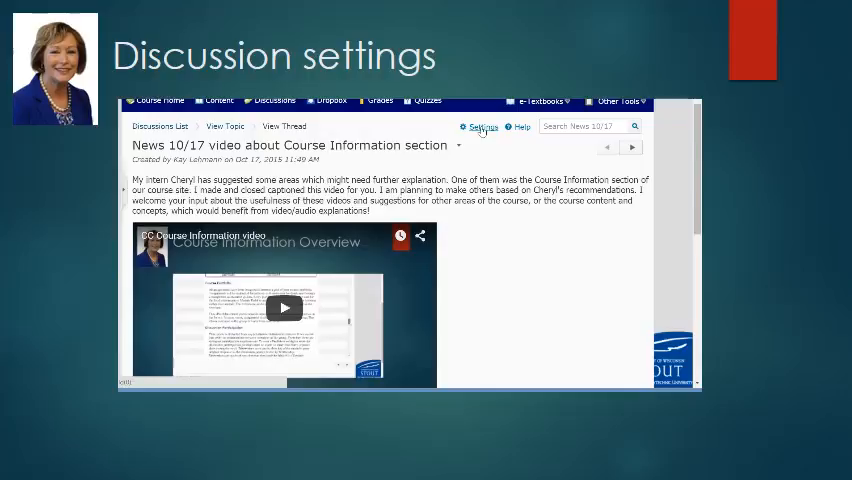
# In Discussions Settings, uncheck 'Include original post in reply' under Reply Settings
pyautogui.click(481, 128)
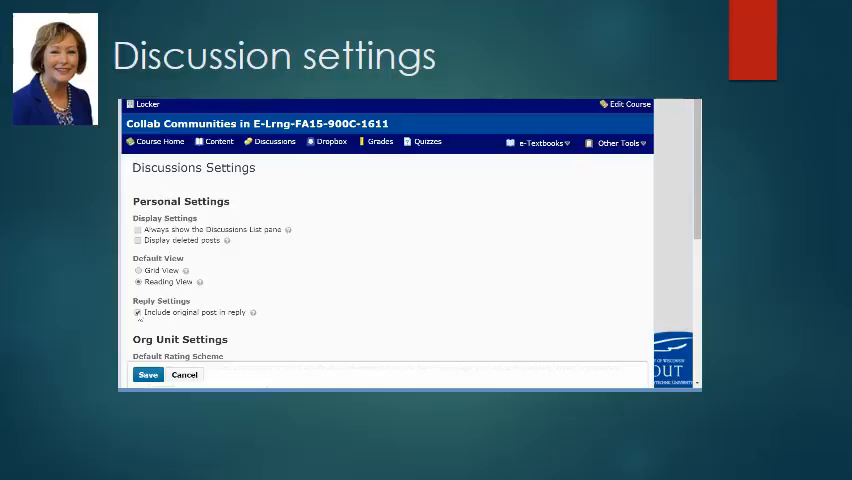
pyautogui.click(138, 312)
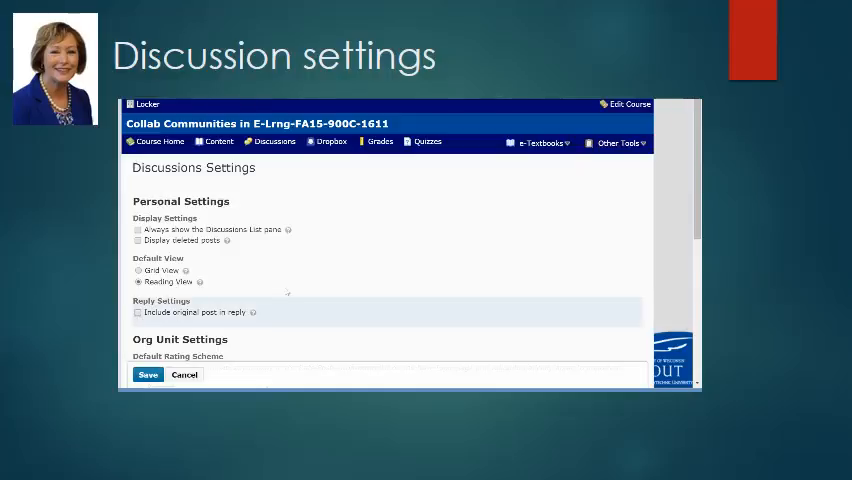